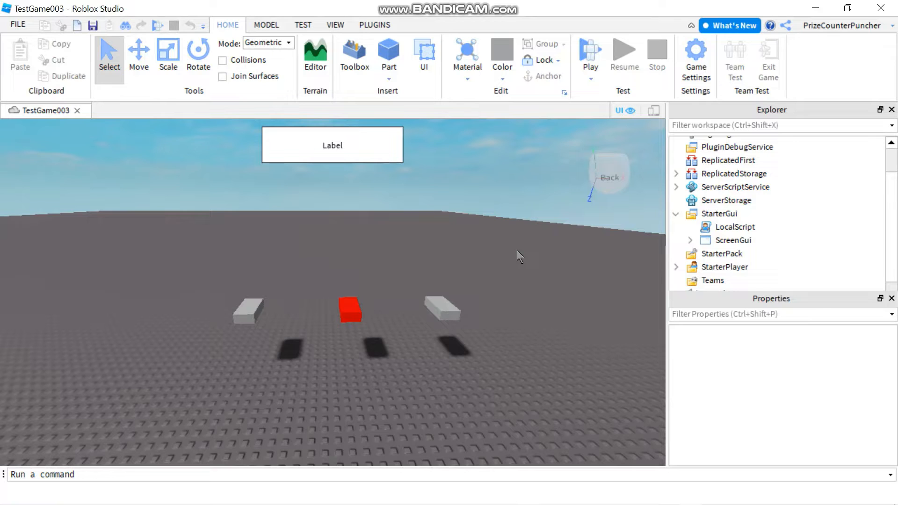
pyautogui.moveTo(548, 285)
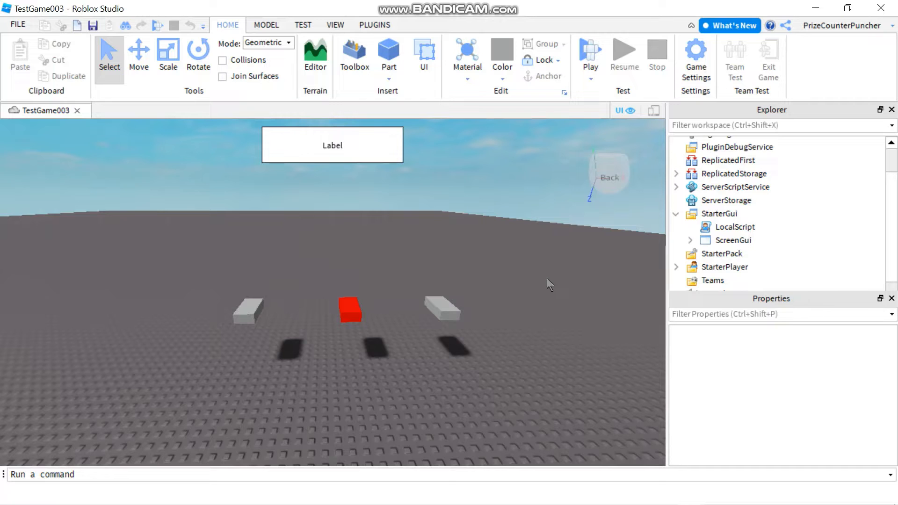
# Scroll the Explorer to the top so Workspace with PartA, PartB and PartC is visible
pyautogui.scroll(3)
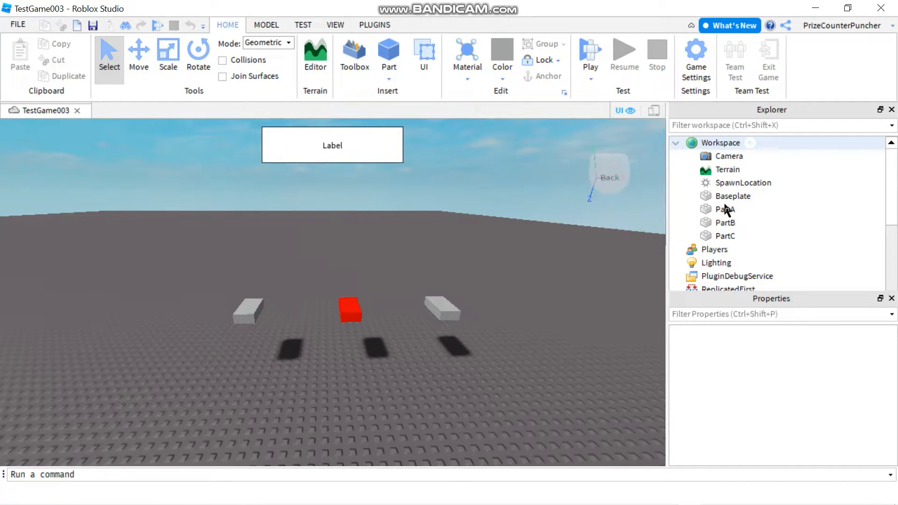
pyautogui.click(721, 142)
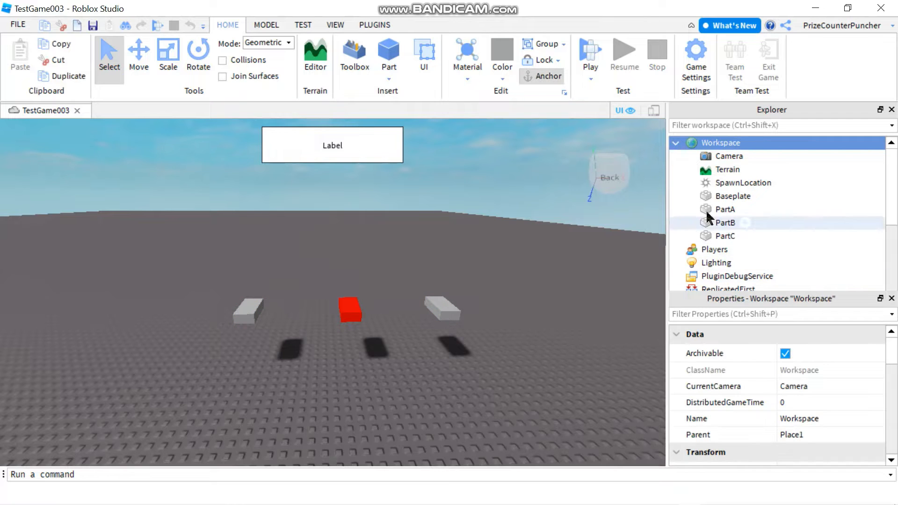
pyautogui.click(724, 209)
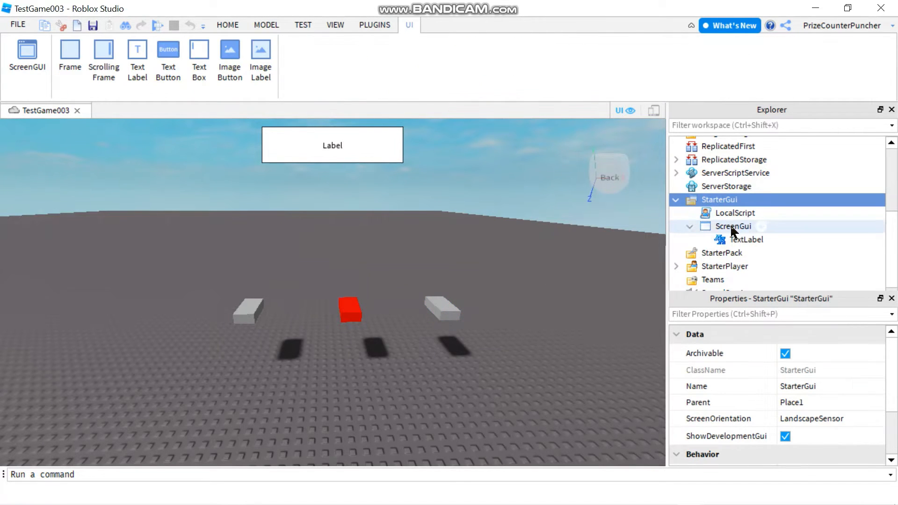
pyautogui.click(733, 225)
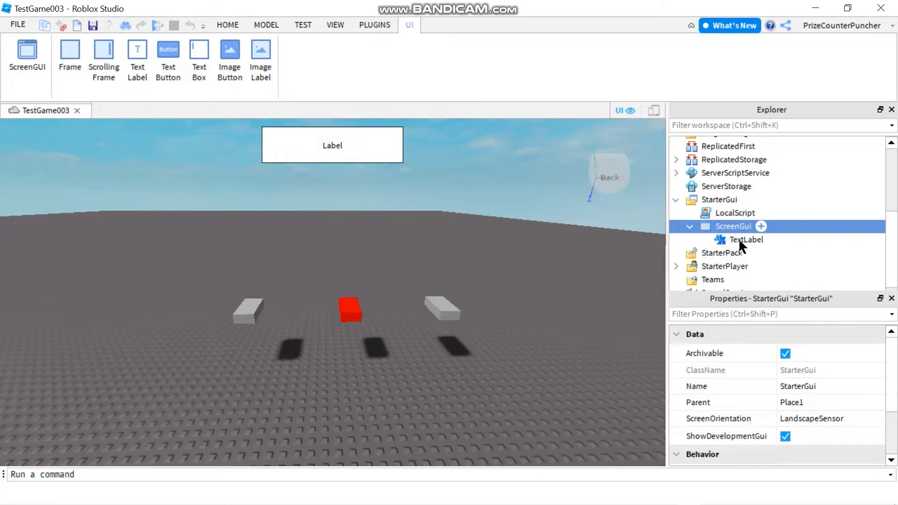
pyautogui.click(746, 239)
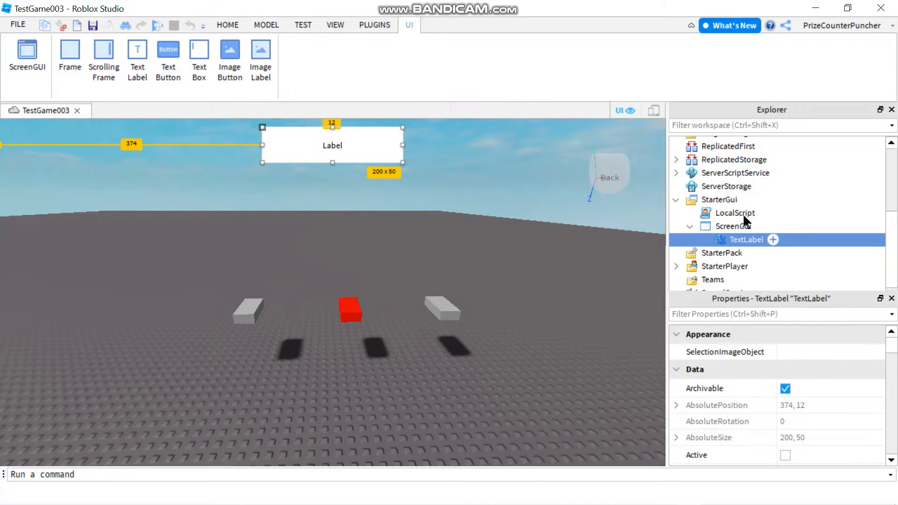
pyautogui.click(735, 213)
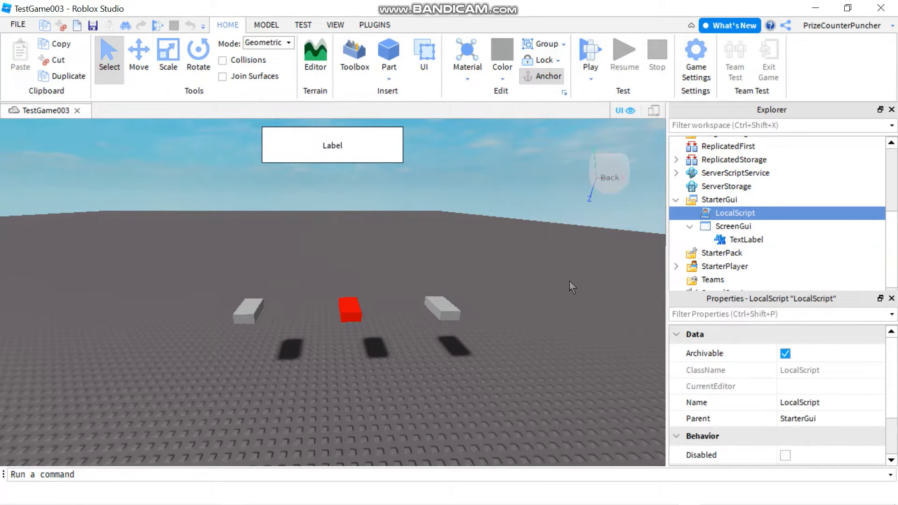
pyautogui.moveTo(348, 312)
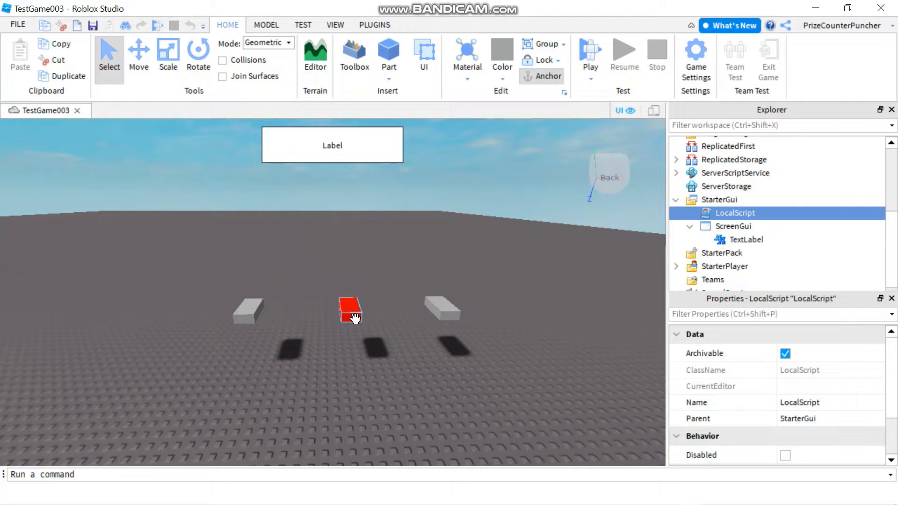
pyautogui.moveTo(447, 220)
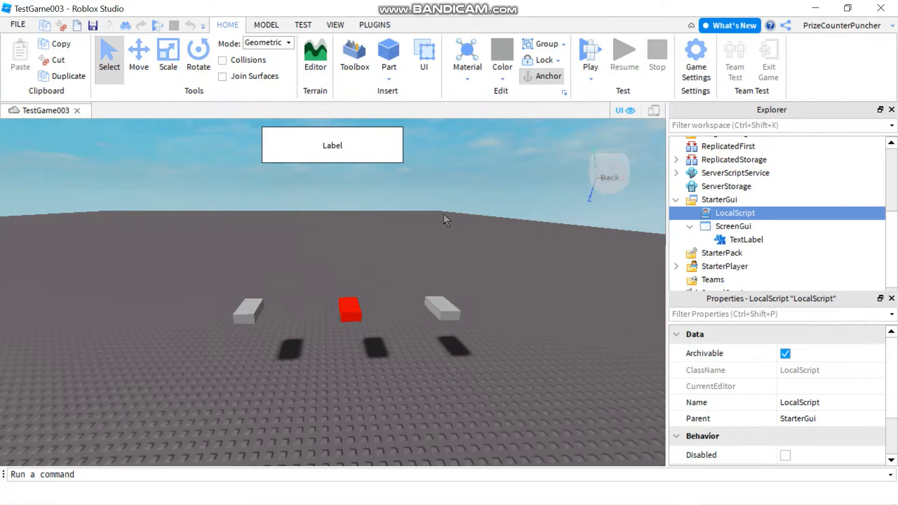
pyautogui.moveTo(450, 235)
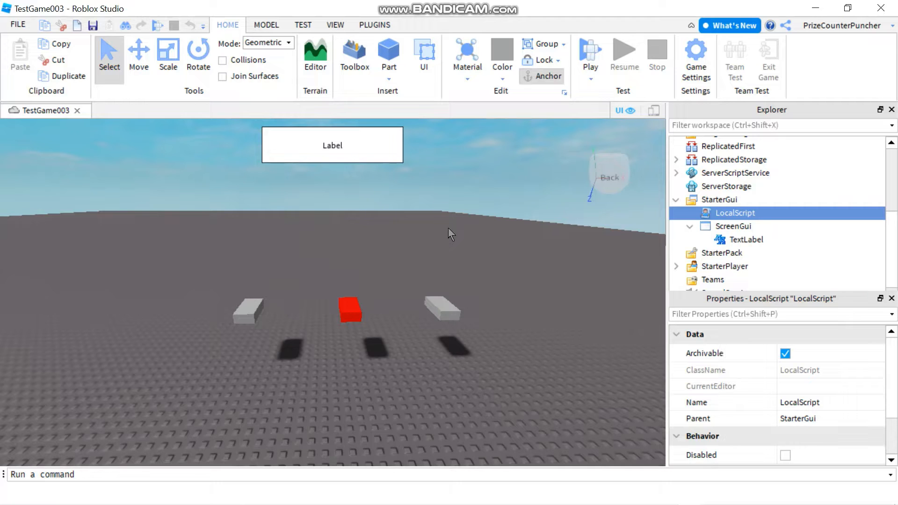
pyautogui.moveTo(488, 262)
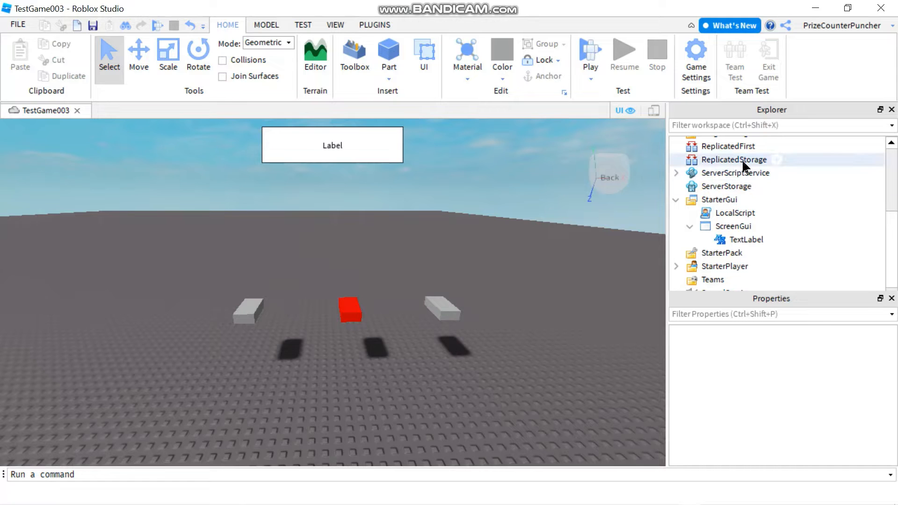
# Insert a new RemoteFunction into ReplicatedStorage via the Insert Object list
pyautogui.click(733, 159)
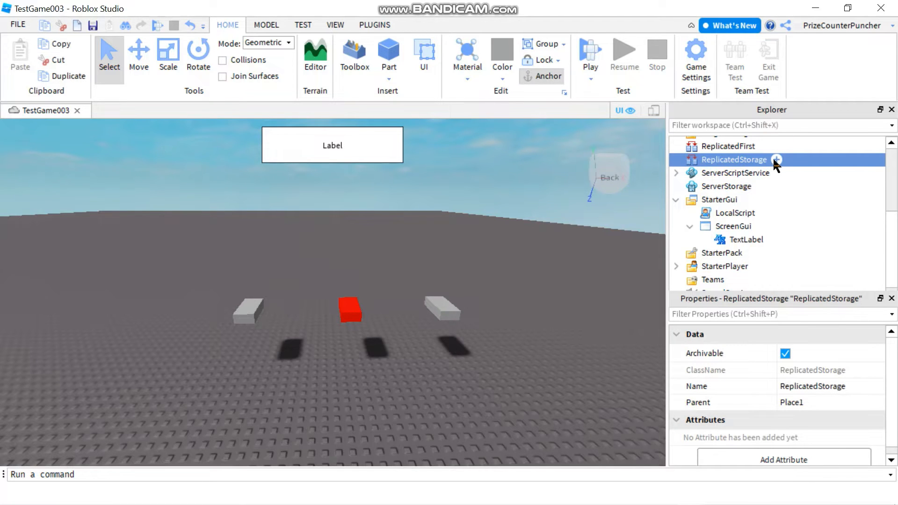
pyautogui.click(776, 160)
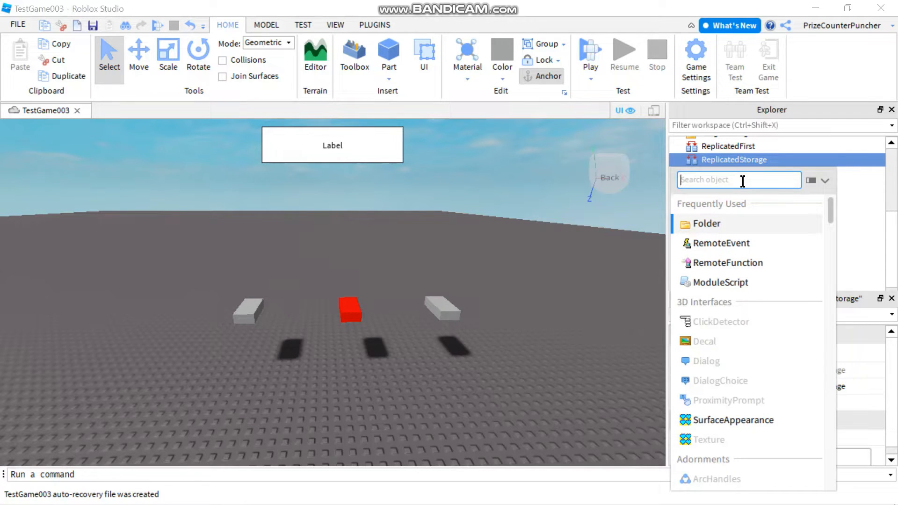
pyautogui.moveTo(745, 267)
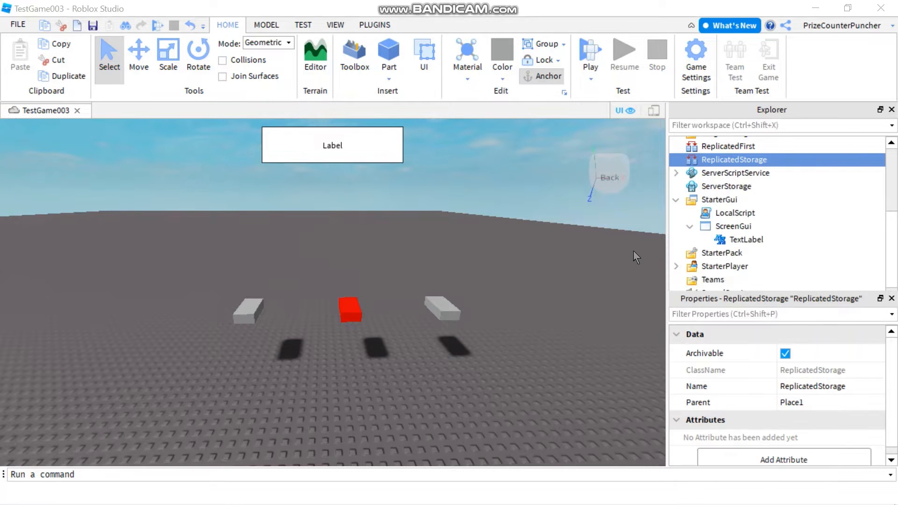
pyautogui.click(675, 159)
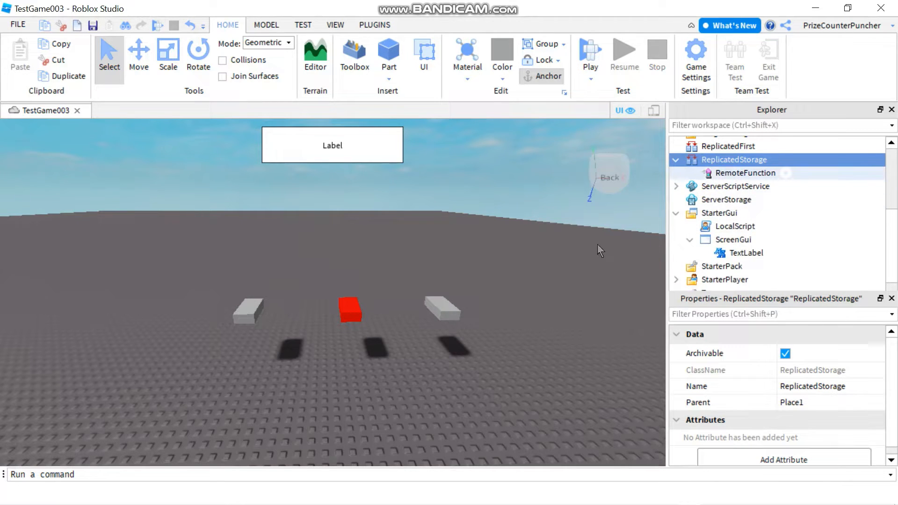
pyautogui.click(745, 173)
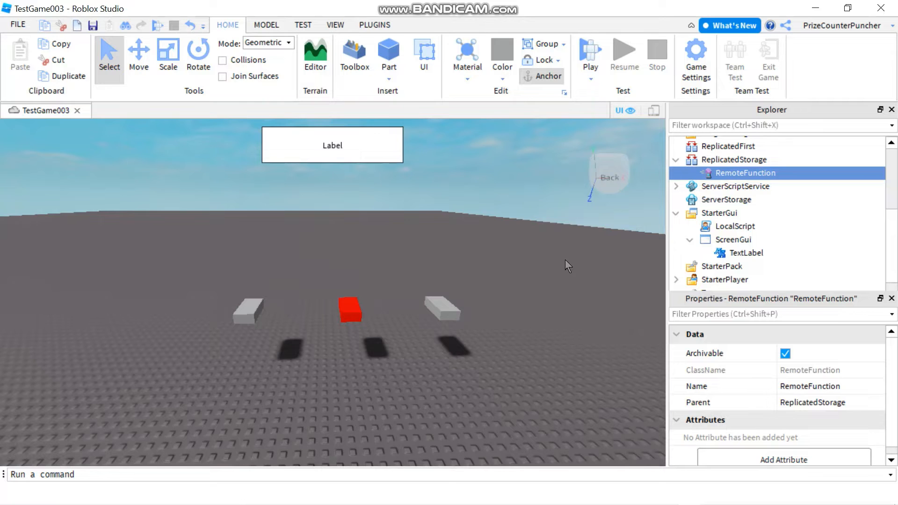
pyautogui.click(719, 213)
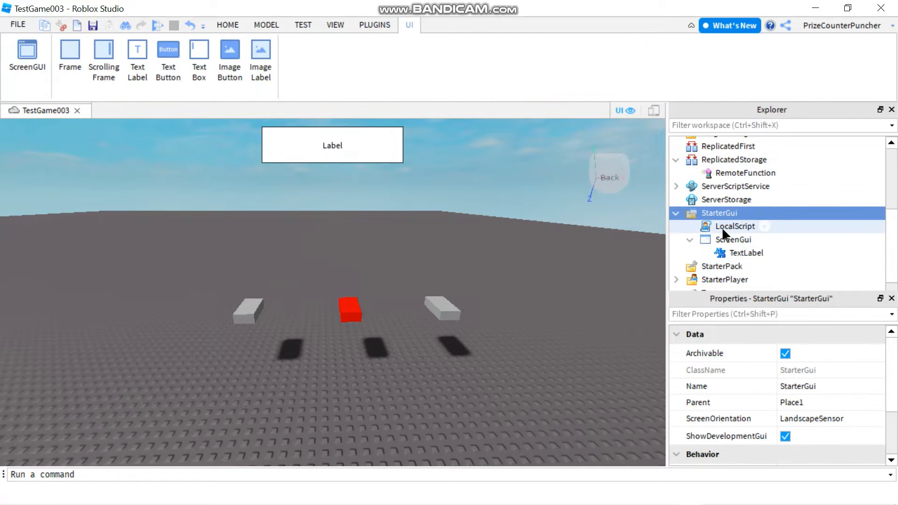
# Review the LocalScript's remoteFunction variable, the 10-second wait and the InvokeServer call
pyautogui.click(735, 226)
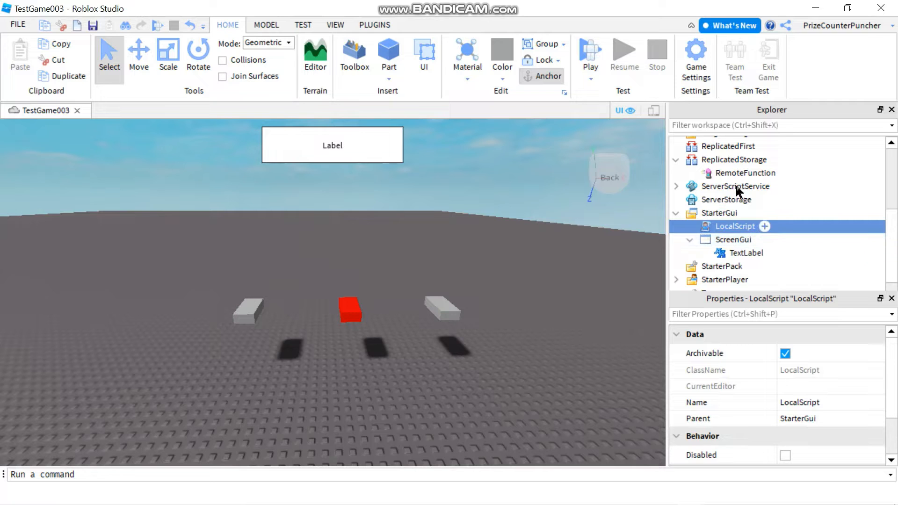
pyautogui.moveTo(640, 240)
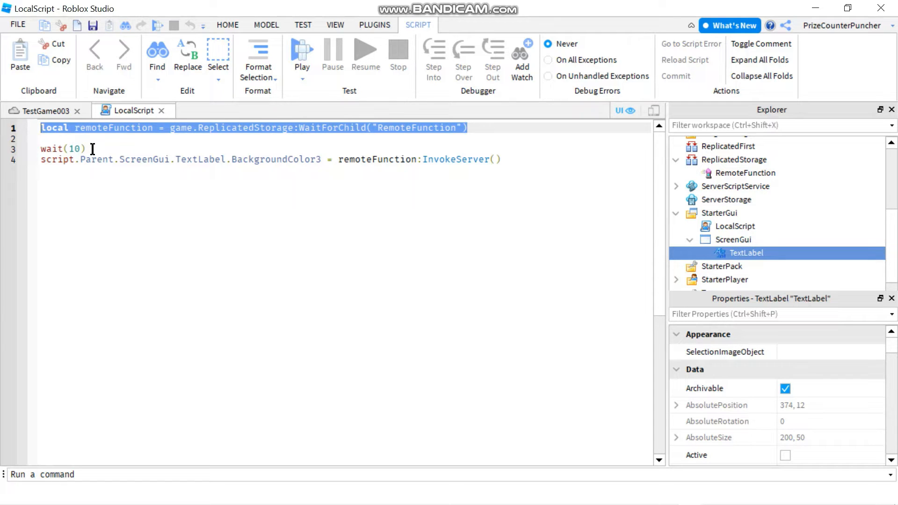
pyautogui.doubleClick(130, 128)
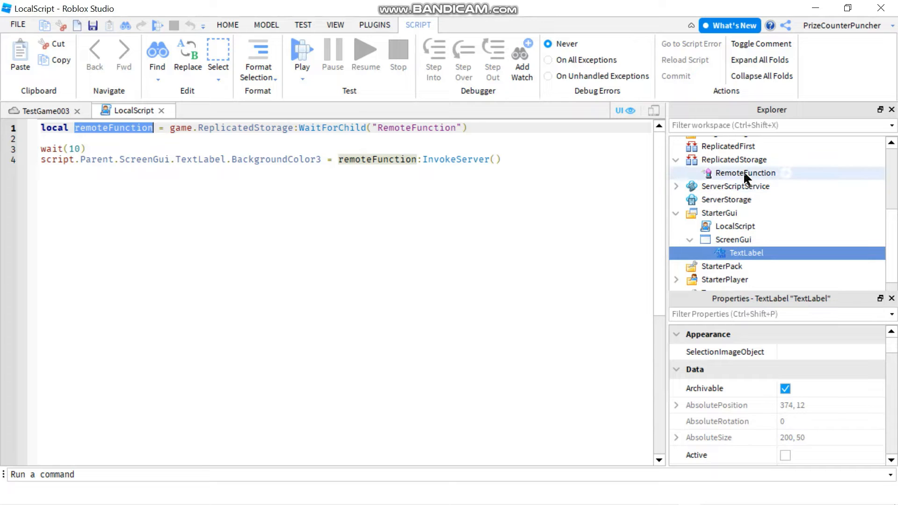
pyautogui.click(744, 172)
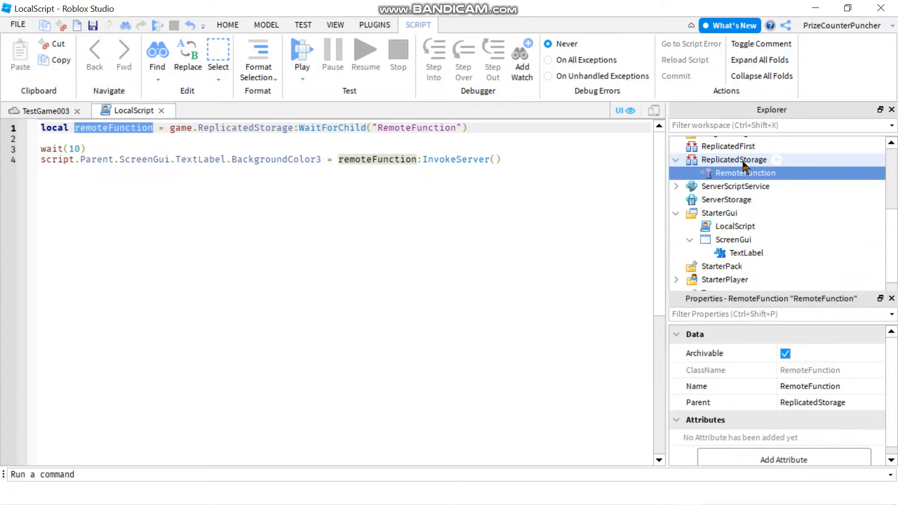
pyautogui.moveTo(432, 128)
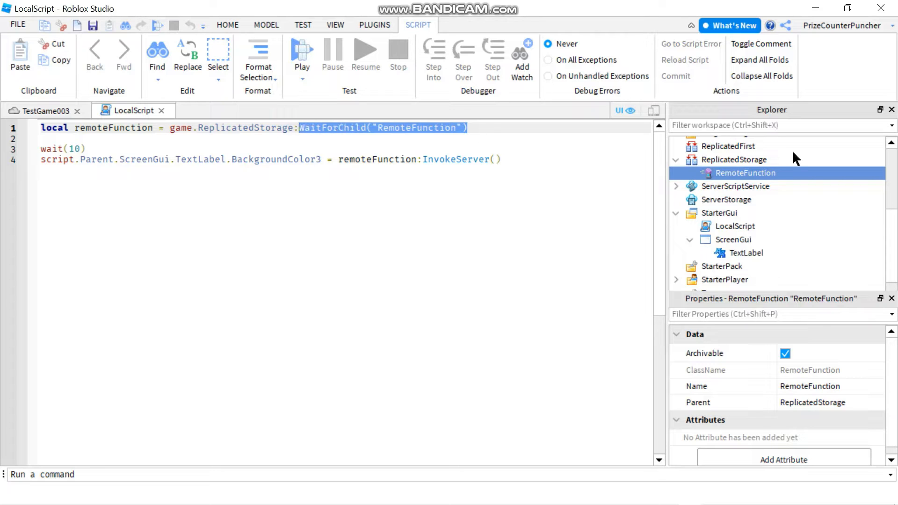
pyautogui.moveTo(152, 148)
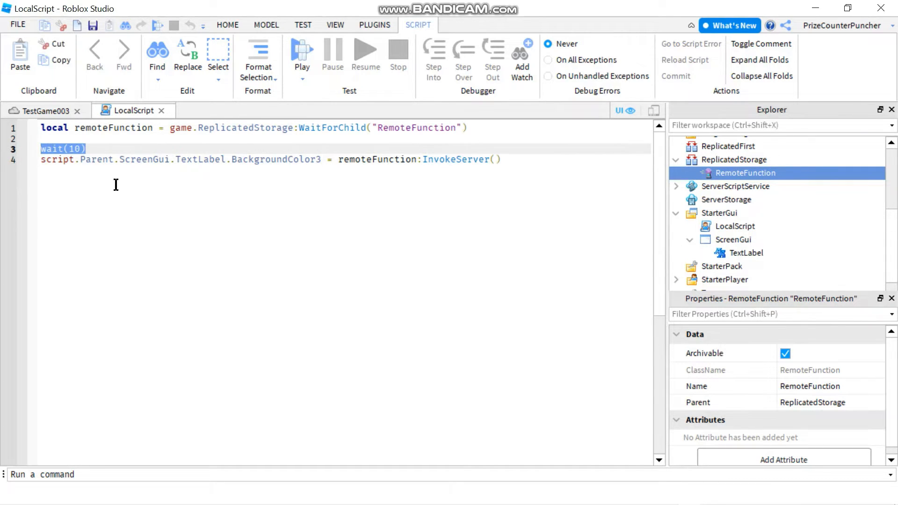
pyautogui.click(504, 159)
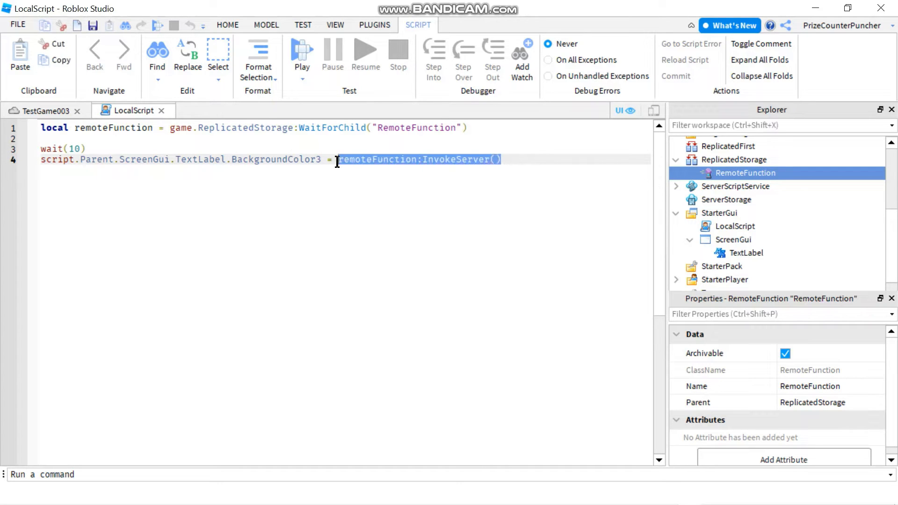
pyautogui.click(504, 159)
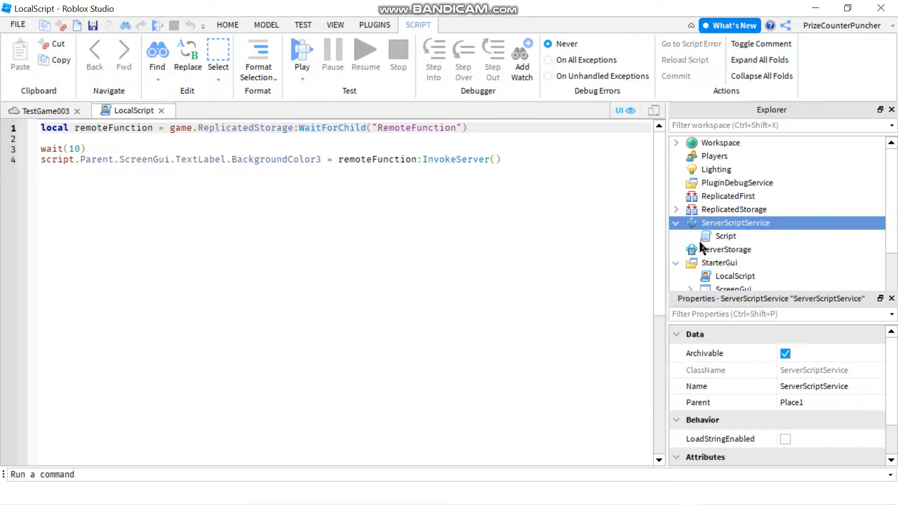
pyautogui.moveTo(721, 236)
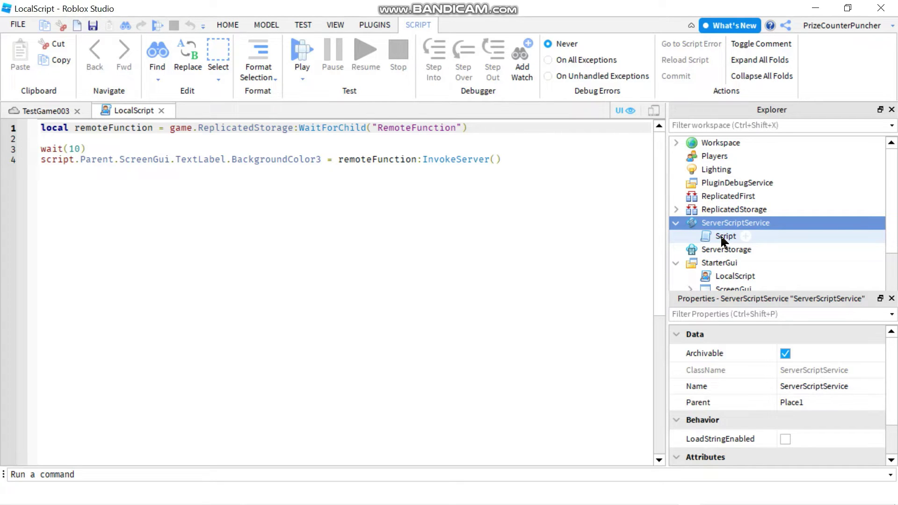
# Review the server Script's OnServerInvoke assignment of the ChangeColor function
pyautogui.doubleClick(725, 236)
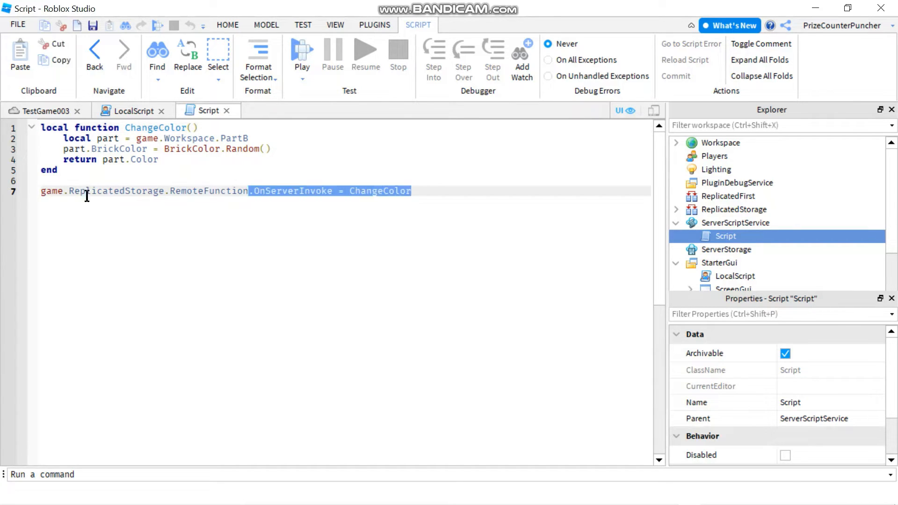
pyautogui.click(335, 191)
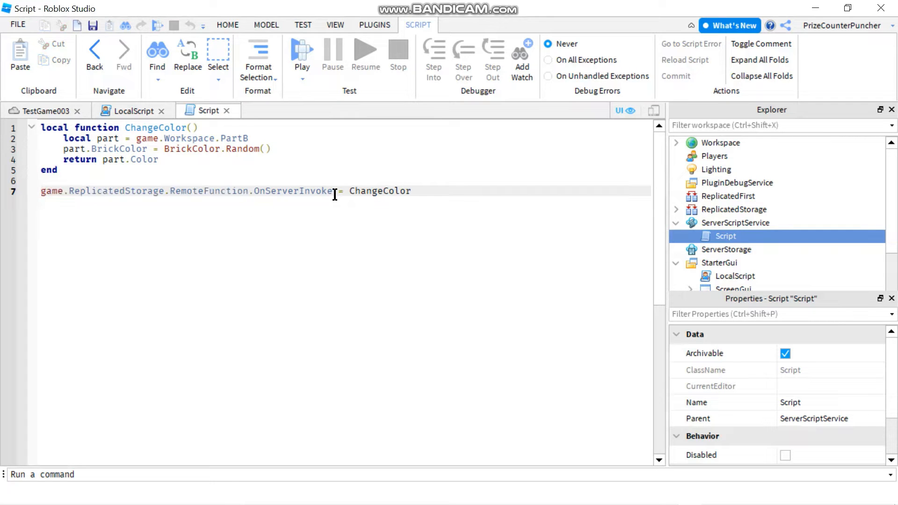
pyautogui.doubleClick(292, 190)
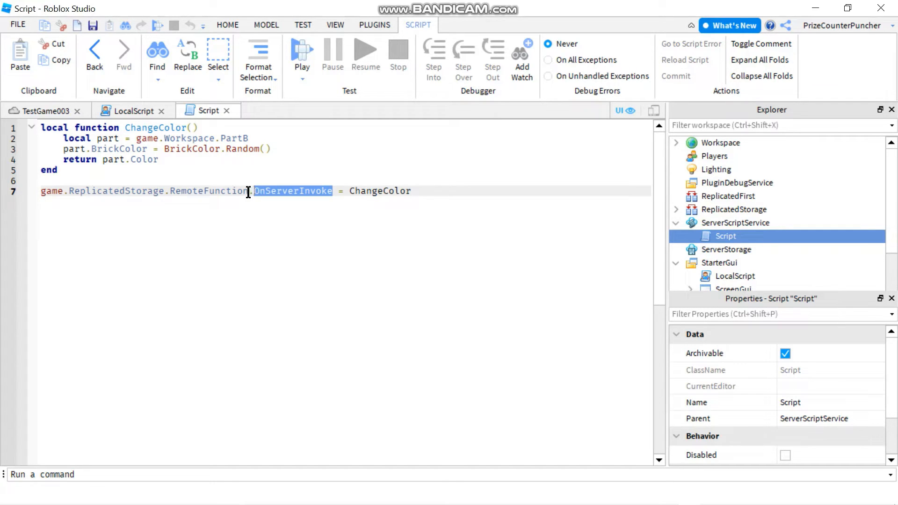
pyautogui.click(418, 190)
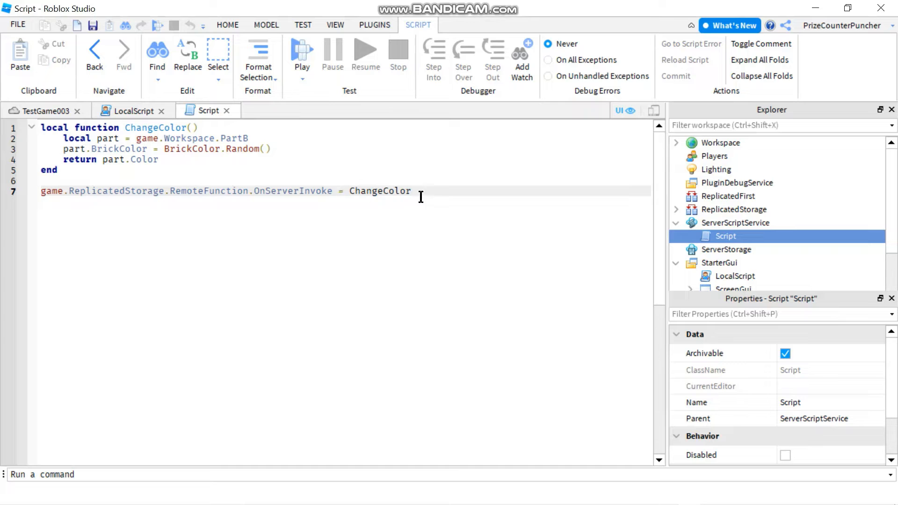
pyautogui.doubleClick(379, 191)
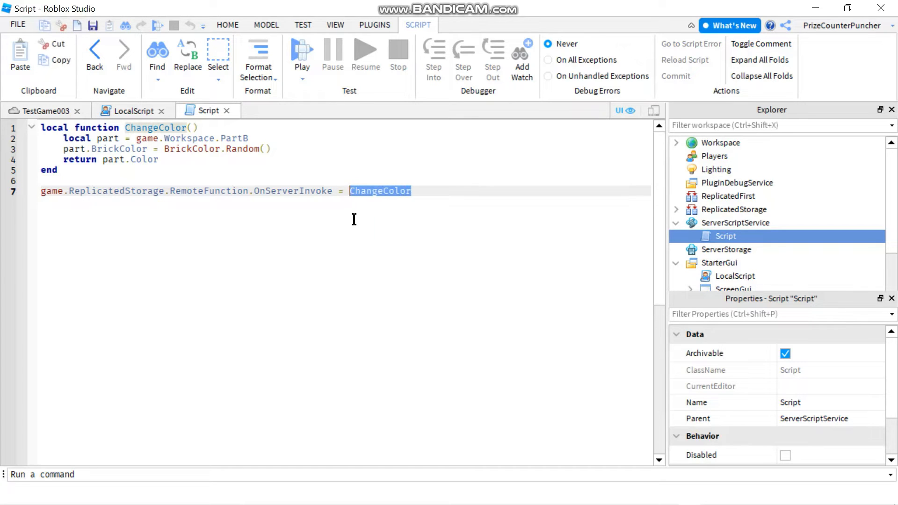
pyautogui.click(49, 169)
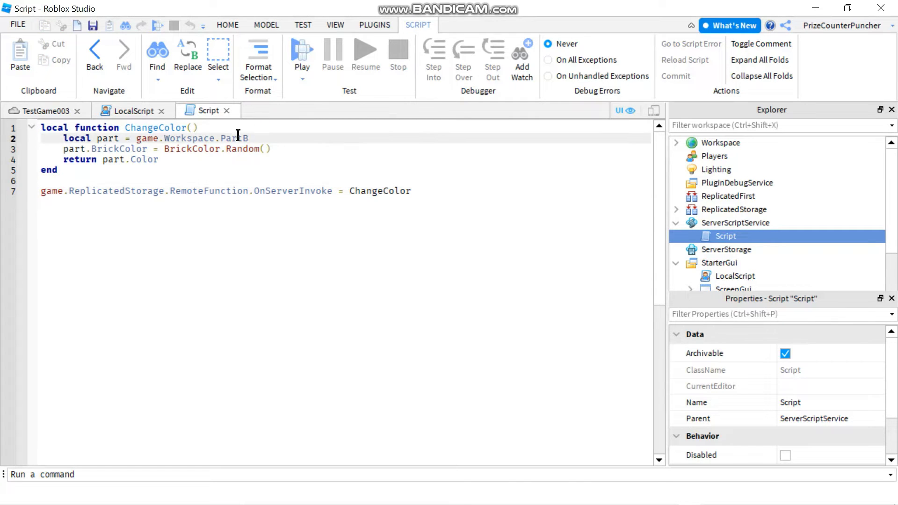
# Point out the line randomizing PartB's colour and the returned colour value
pyautogui.tripleClick(154, 138)
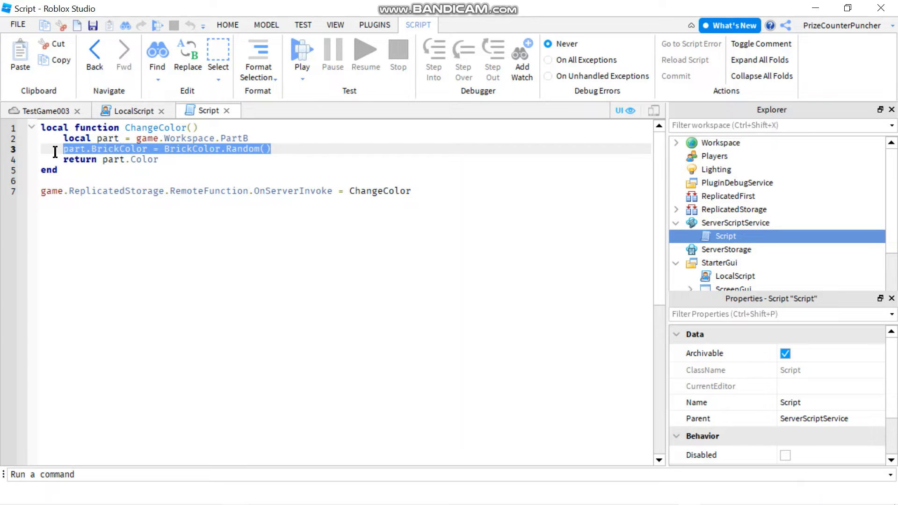
pyautogui.click(278, 149)
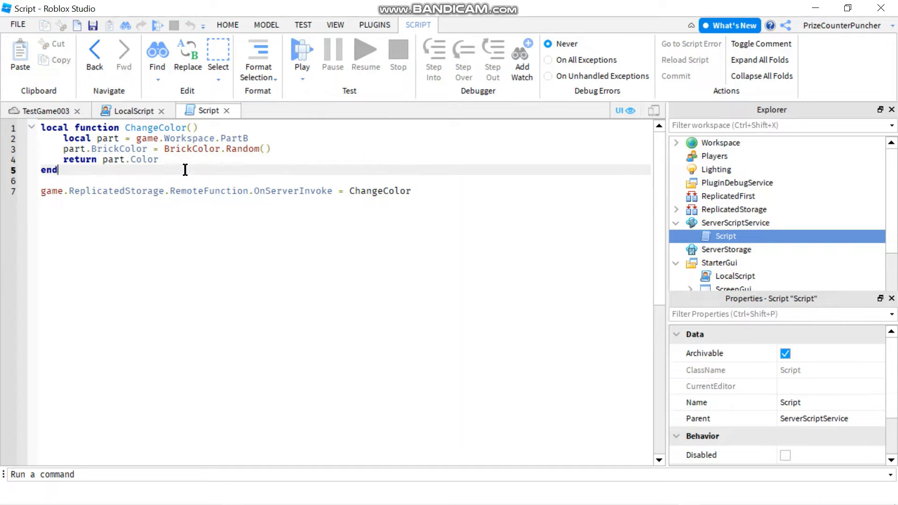
pyautogui.doubleClick(129, 160)
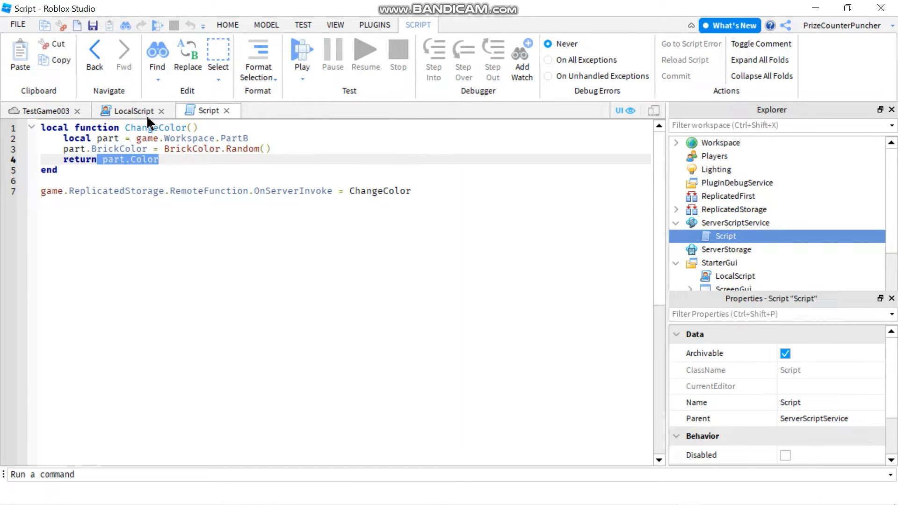
# Point out the LocalScript's InvokeServer call setting the label's BackgroundColor3
pyautogui.click(134, 110)
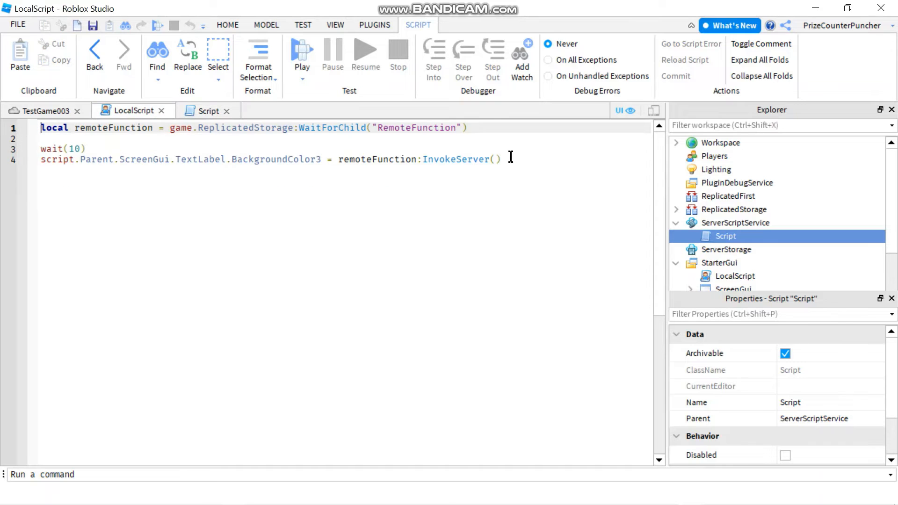
pyautogui.doubleClick(418, 159)
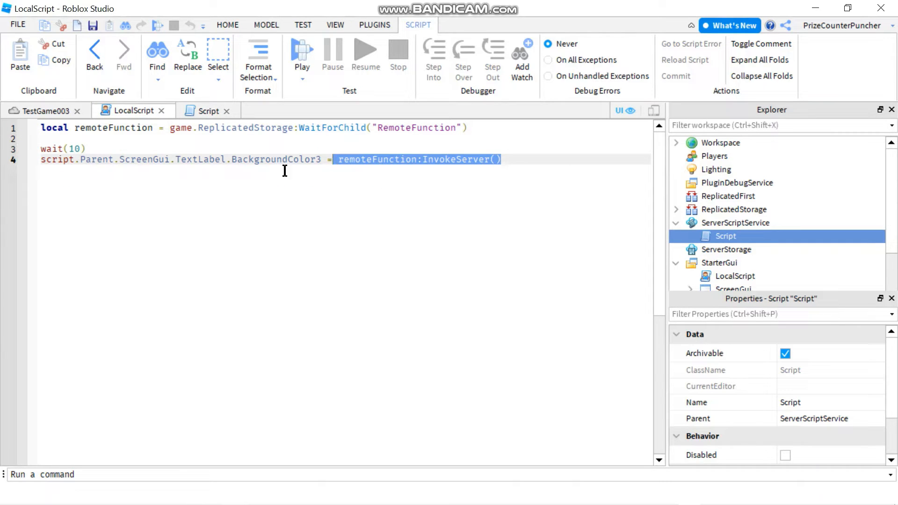
pyautogui.doubleClick(276, 159)
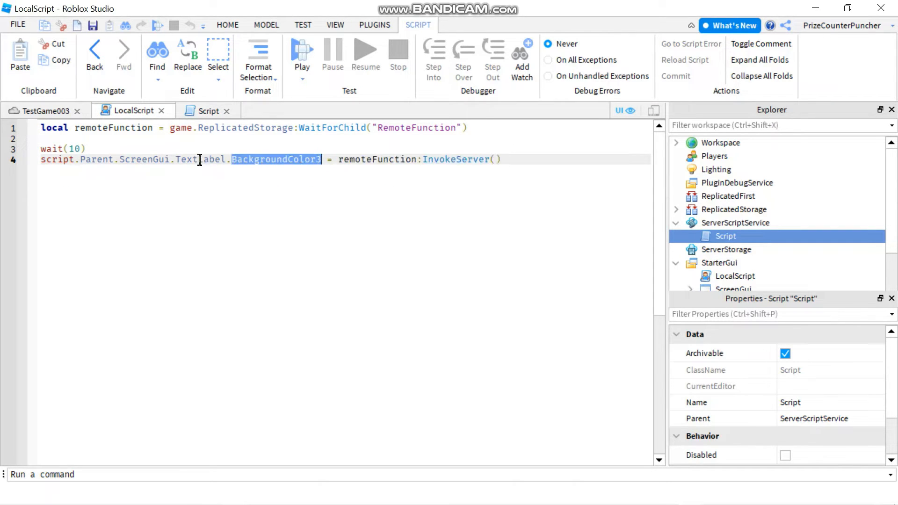
# Play-test TestGame003 so the label and PartB turn the same dark green
pyautogui.click(44, 110)
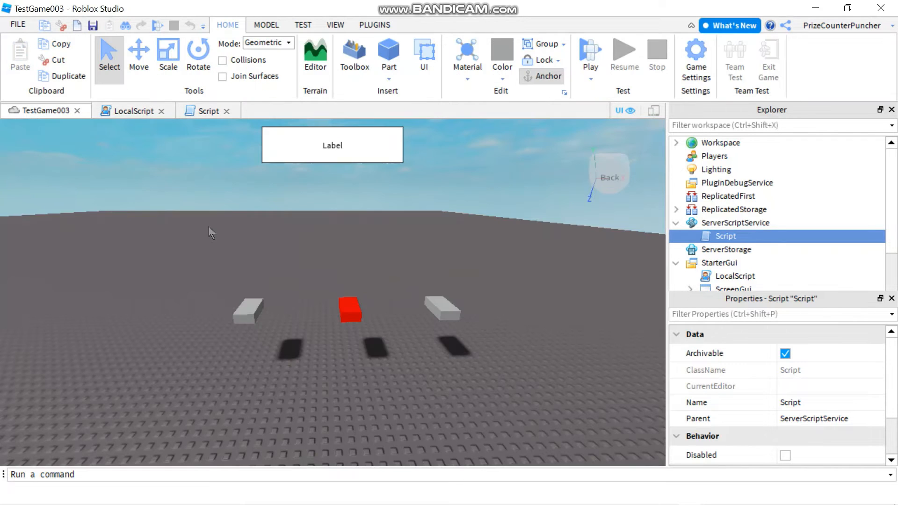
pyautogui.moveTo(363, 148)
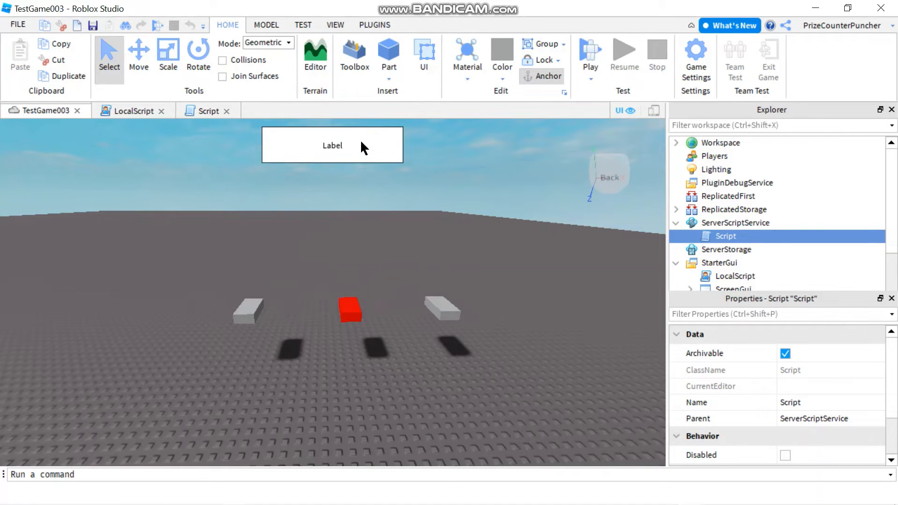
pyautogui.moveTo(349, 310)
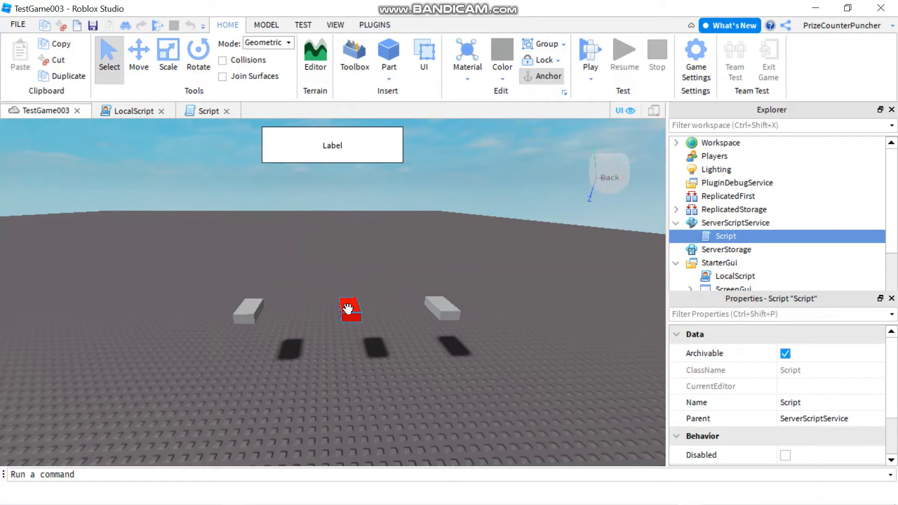
pyautogui.moveTo(605, 137)
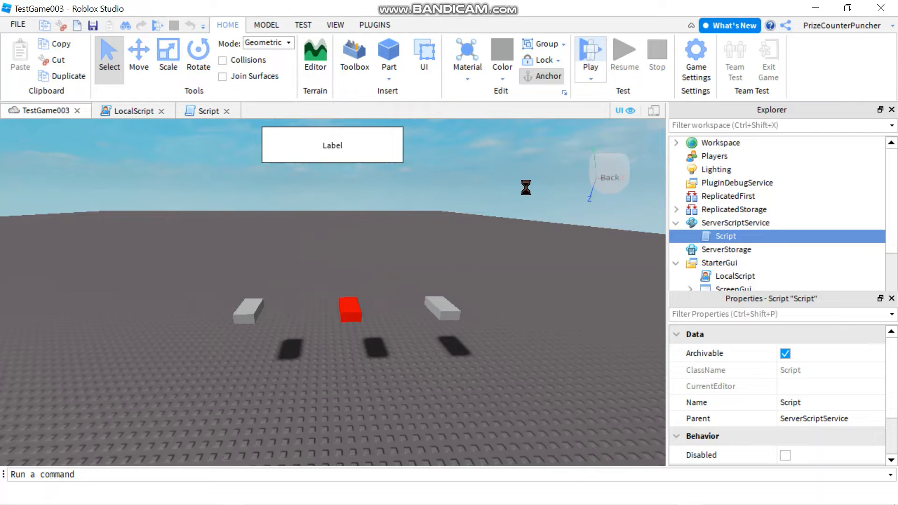
pyautogui.click(590, 54)
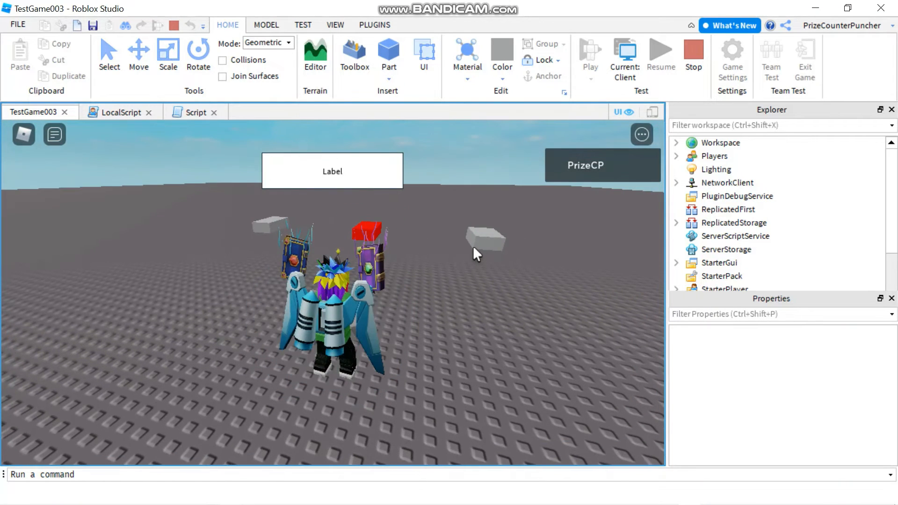
pyautogui.moveTo(443, 286)
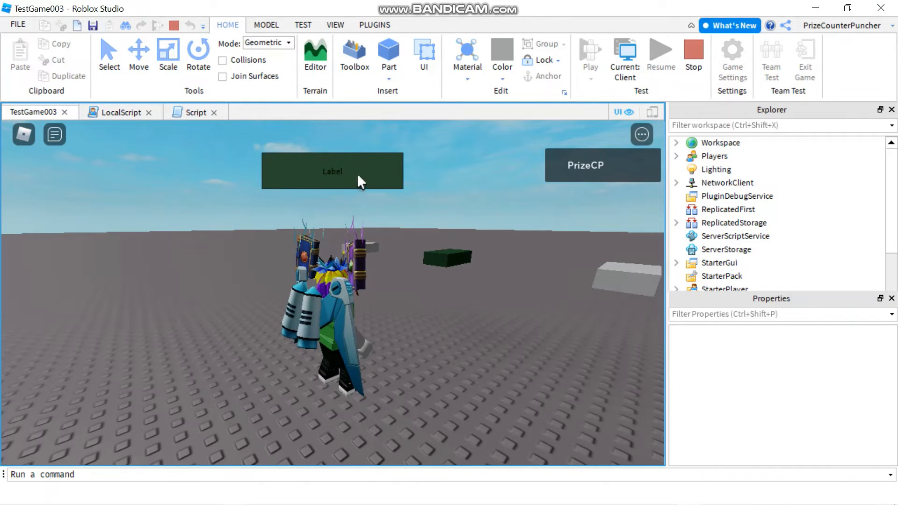
pyautogui.moveTo(437, 346)
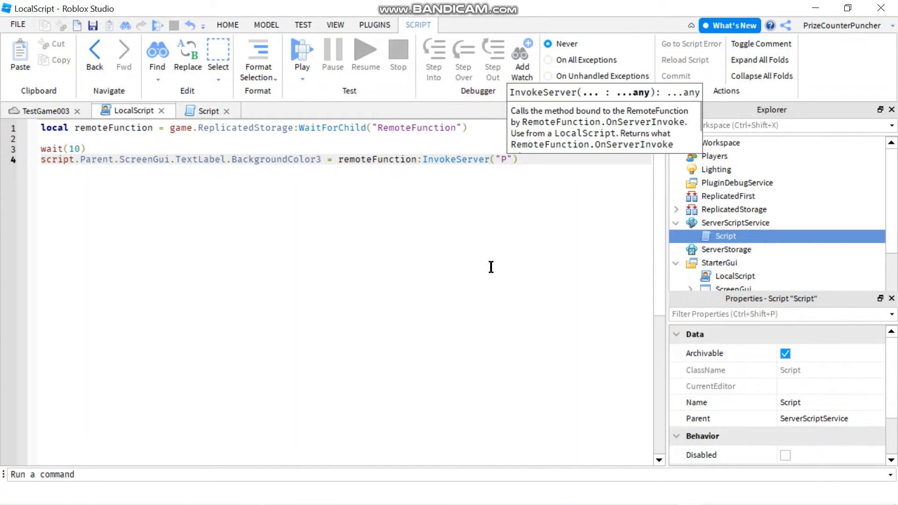
# Pass the part name "PartC" as the argument to InvokeServer in the LocalScript
pyautogui.write('artC')
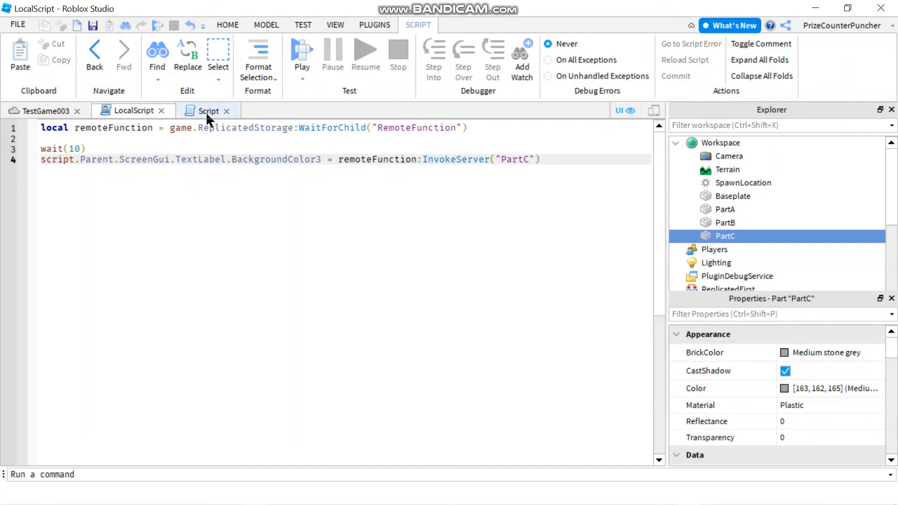
# Change the server ChangeColor function's parameters to (player, partName)
pyautogui.click(209, 110)
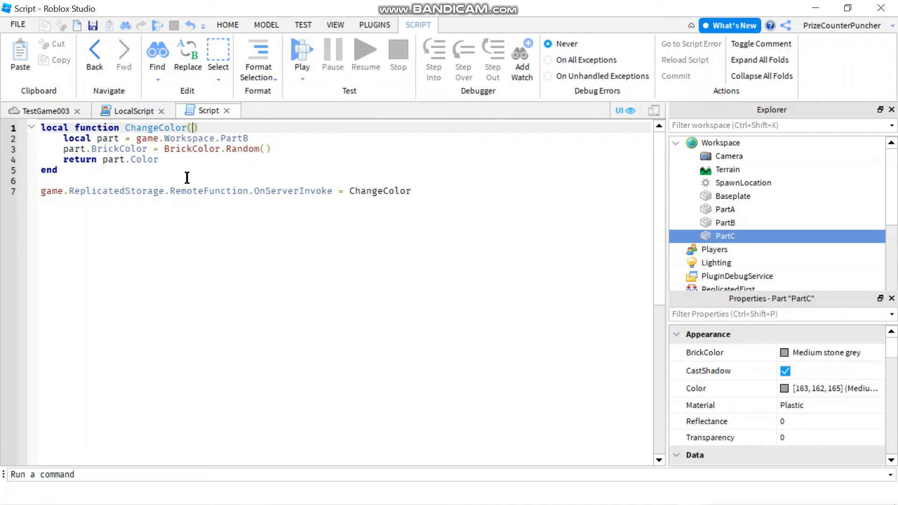
pyautogui.moveTo(210, 248)
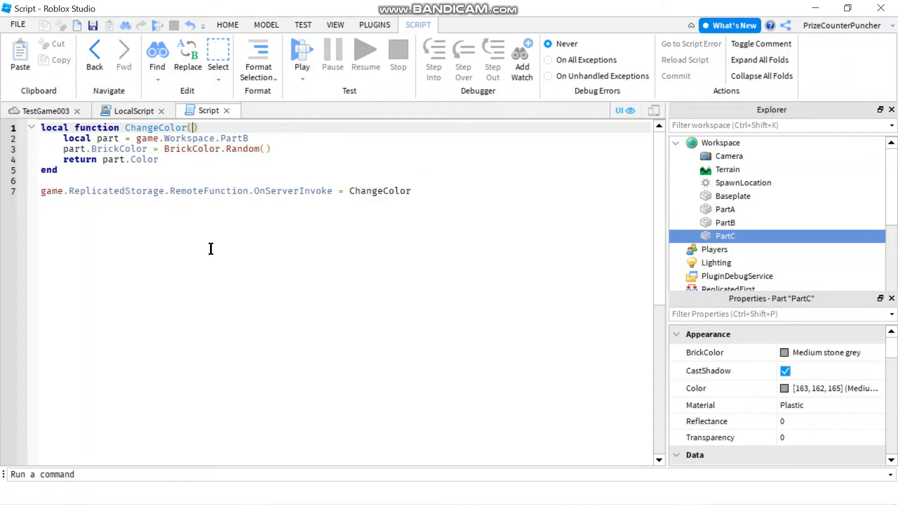
pyautogui.write('player')
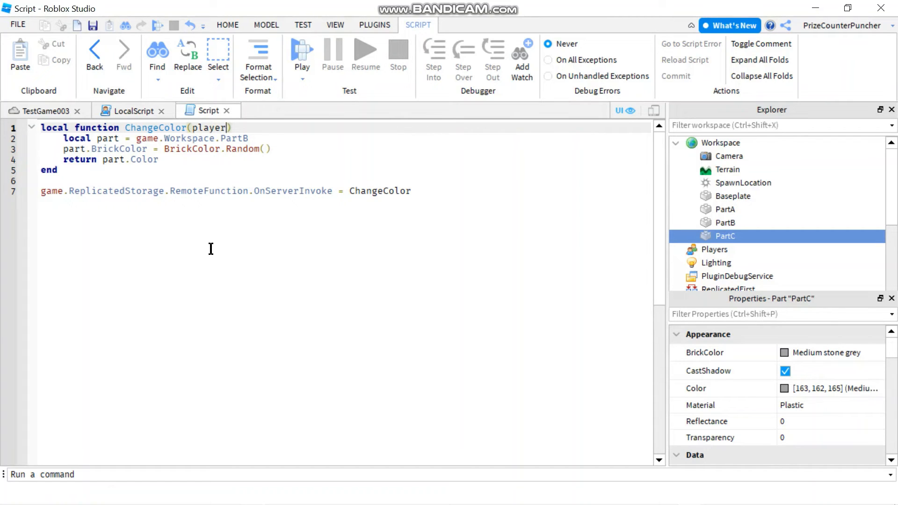
pyautogui.write('", "')
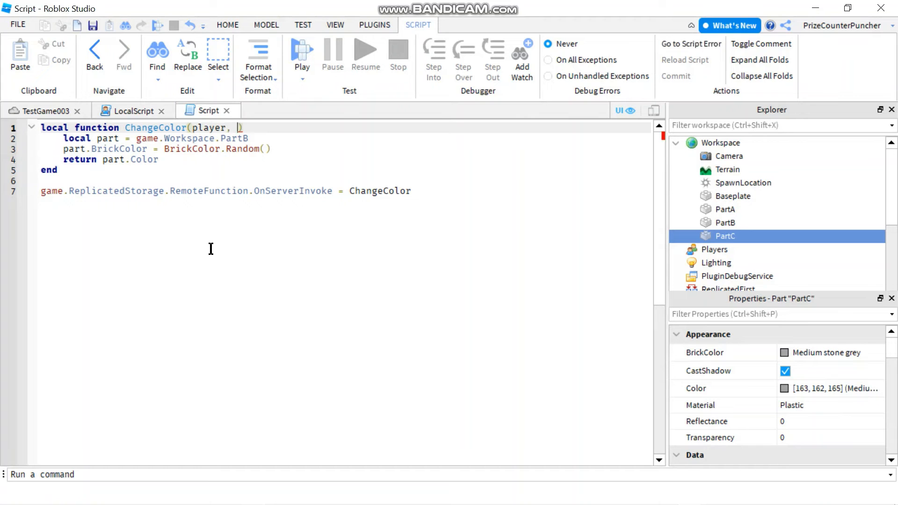
pyautogui.click(132, 110)
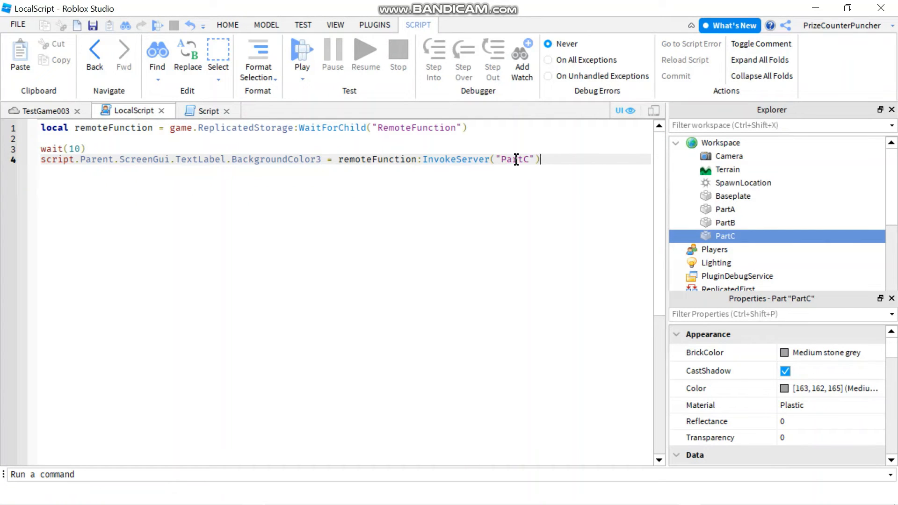
pyautogui.click(208, 110)
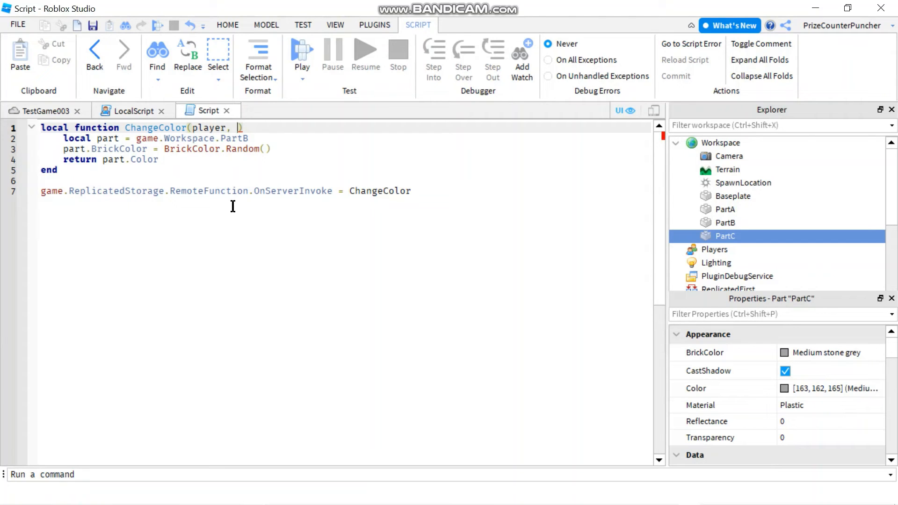
pyautogui.write('partNam')
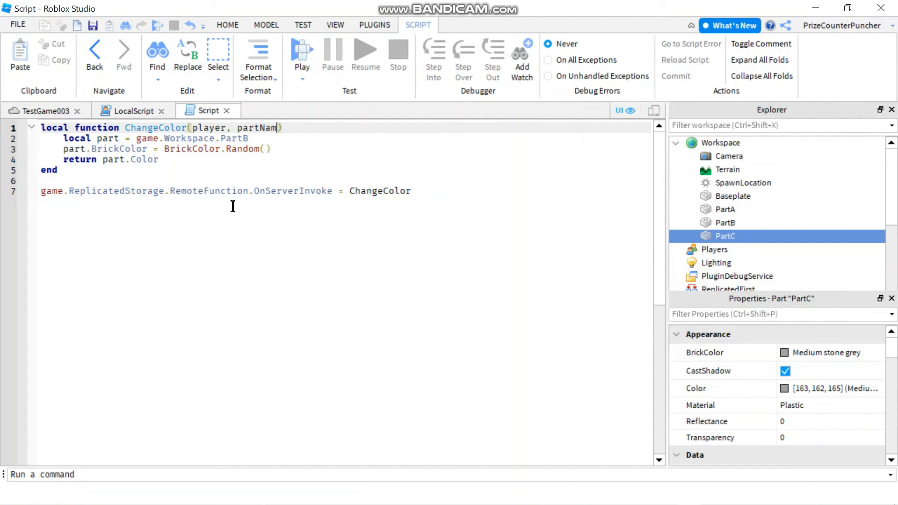
pyautogui.write('e')
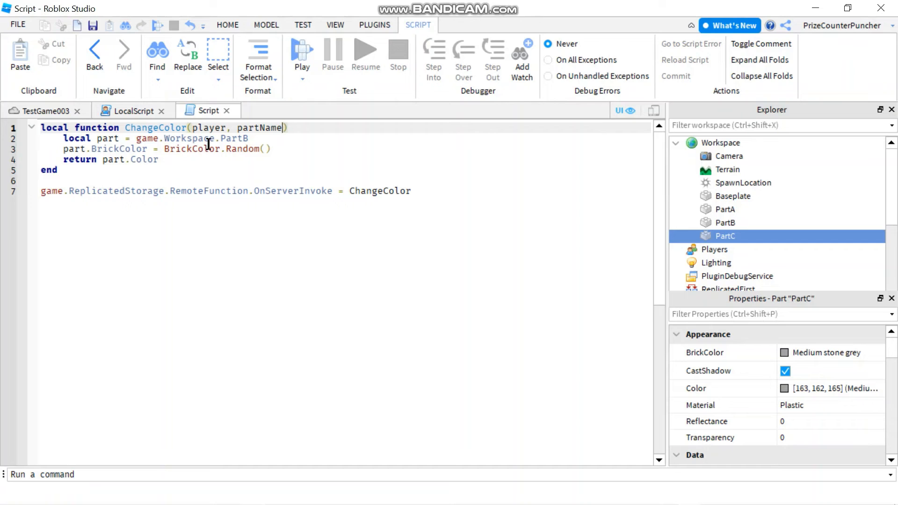
# Replace the hard-coded .PartB with :FindFirstChild(partName) on Workspace
pyautogui.doubleClick(231, 139)
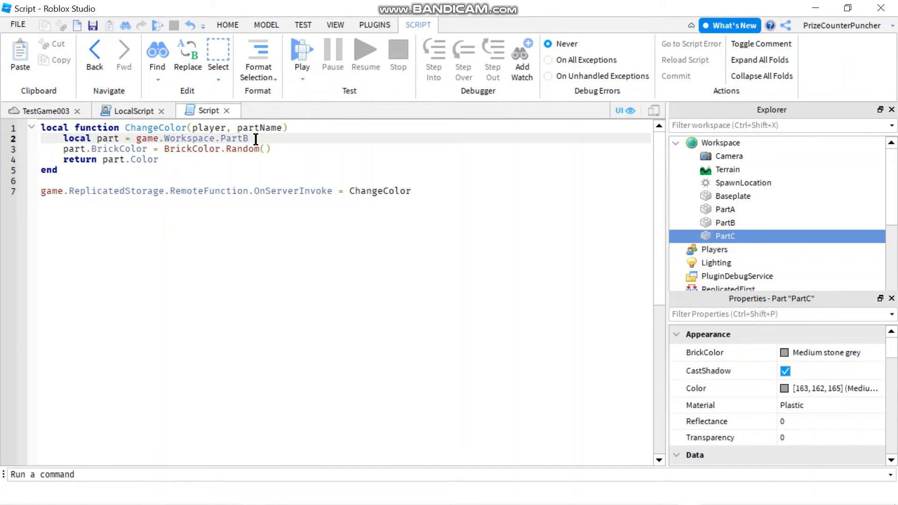
pyautogui.press('Backspace')
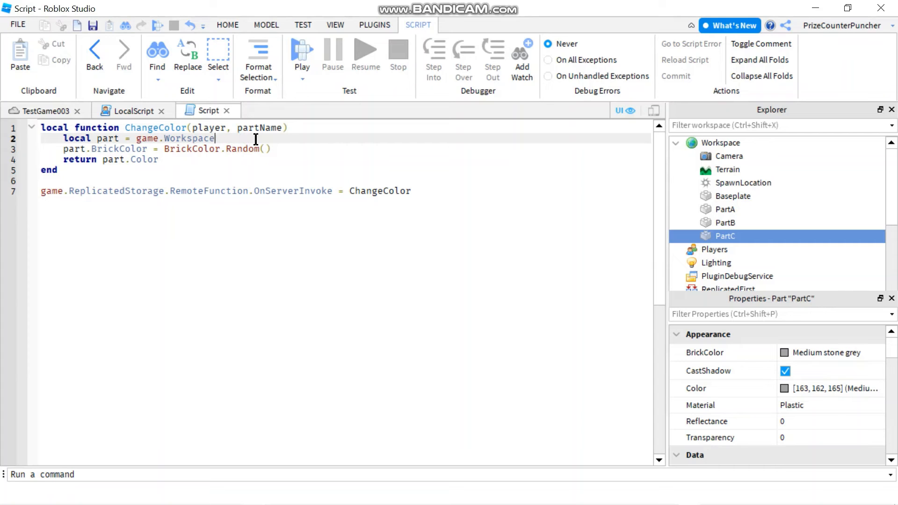
pyautogui.write(':FindFirstChild(partName')
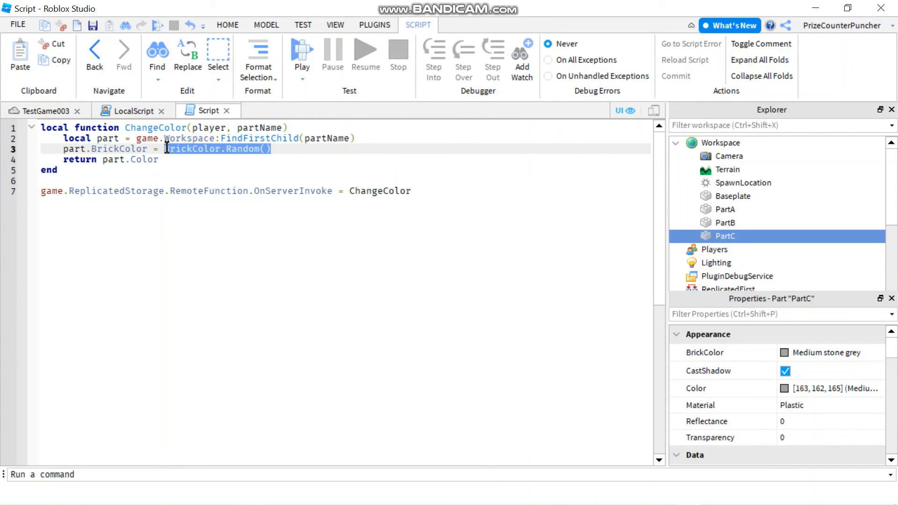
pyautogui.click(176, 160)
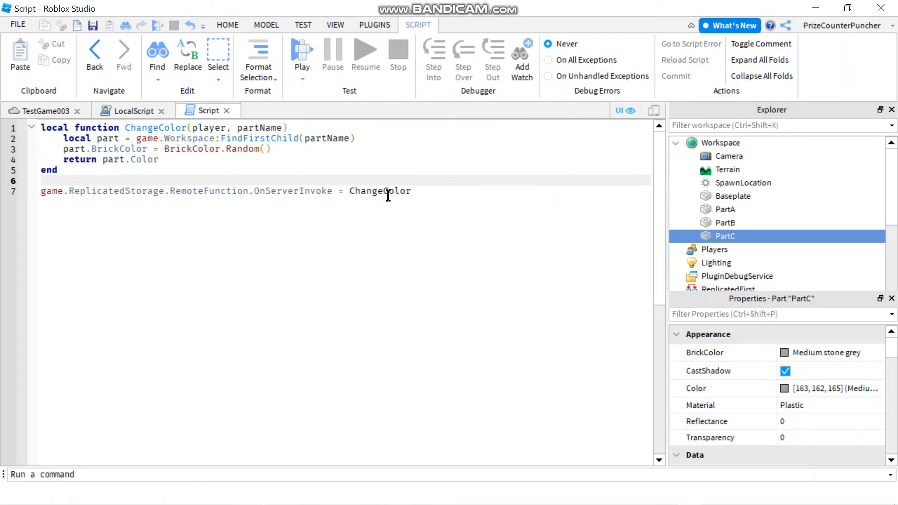
pyautogui.moveTo(302, 52)
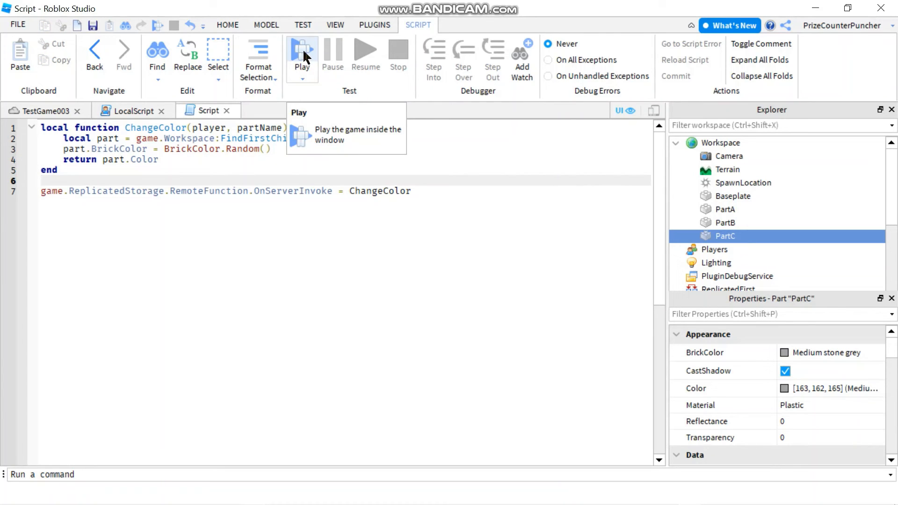
# Start a play-test of the game with the updated RemoteFunction scripts
pyautogui.click(302, 52)
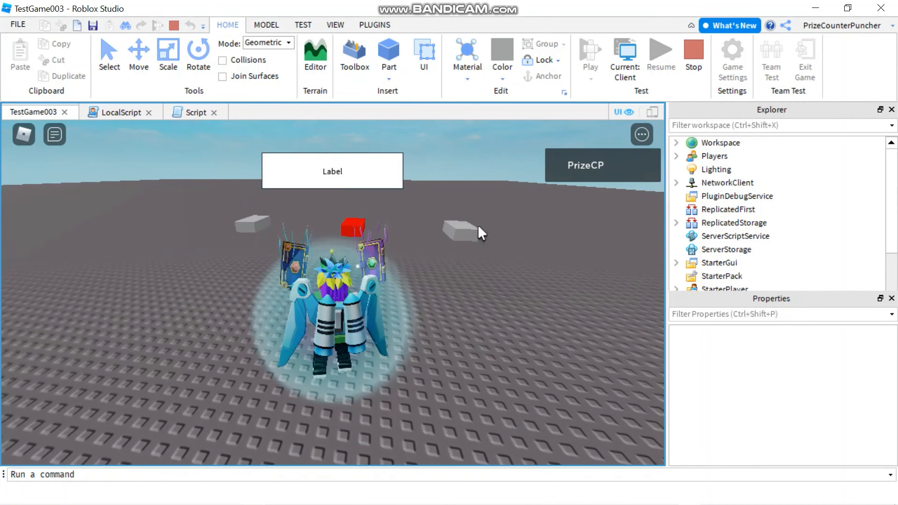
pyautogui.moveTo(429, 254)
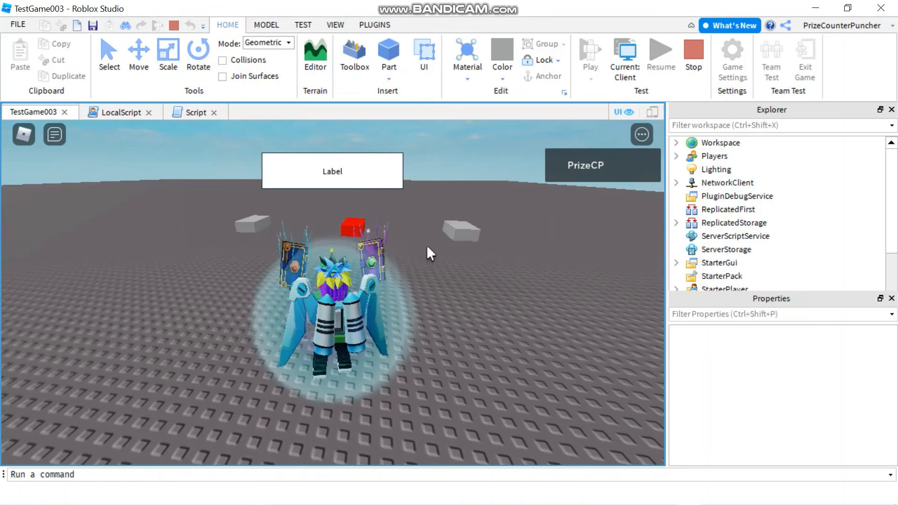